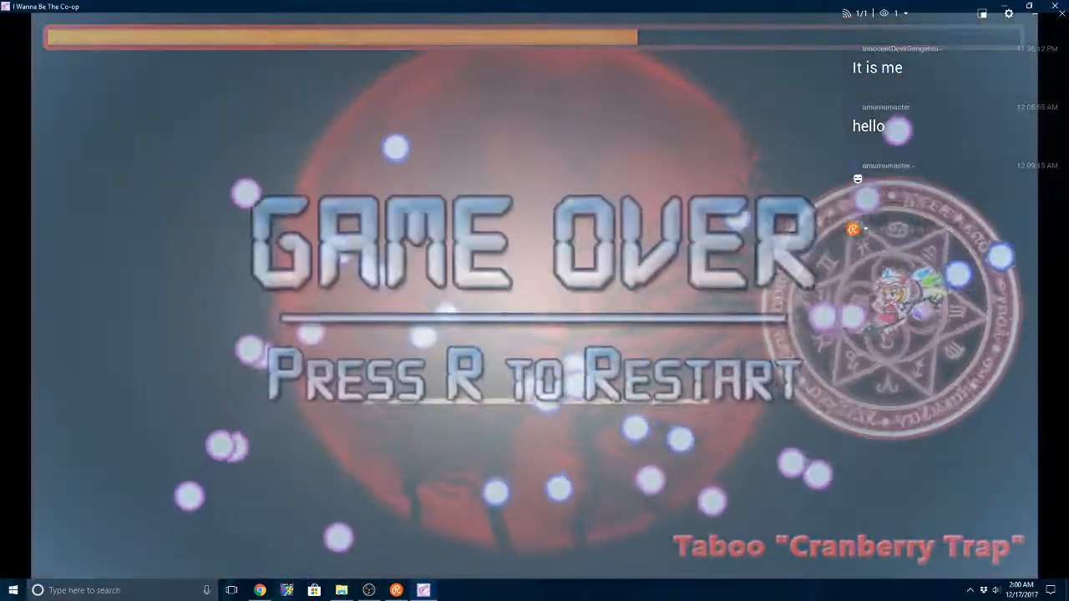
Restart the Flandre boss fight five times after game overs, then switch to the Twitch Live dashboard
{"action": "key", "text": "r"}
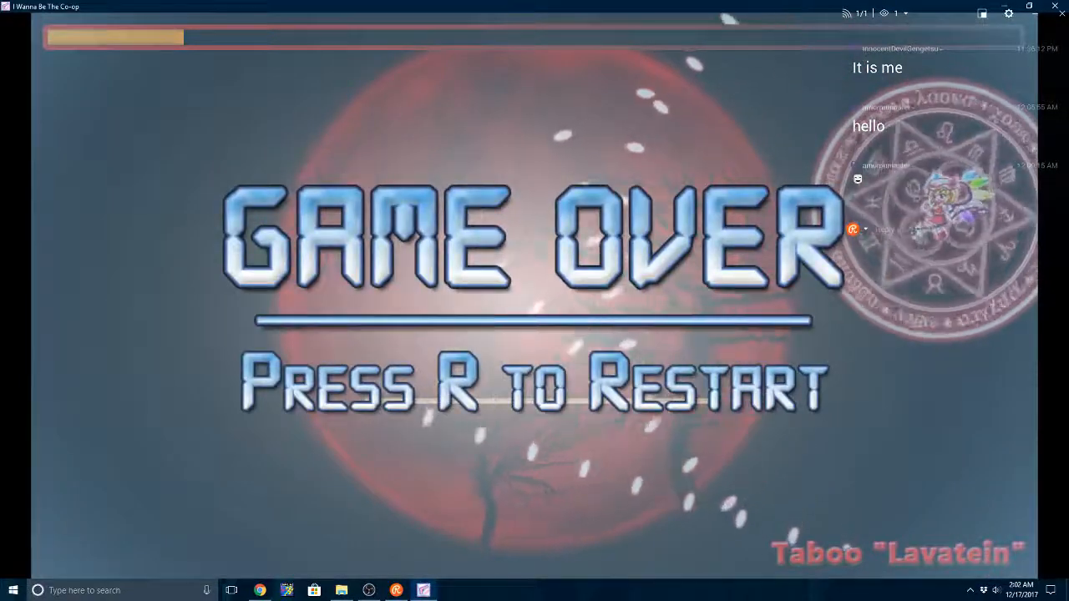
{"action": "key", "text": "r"}
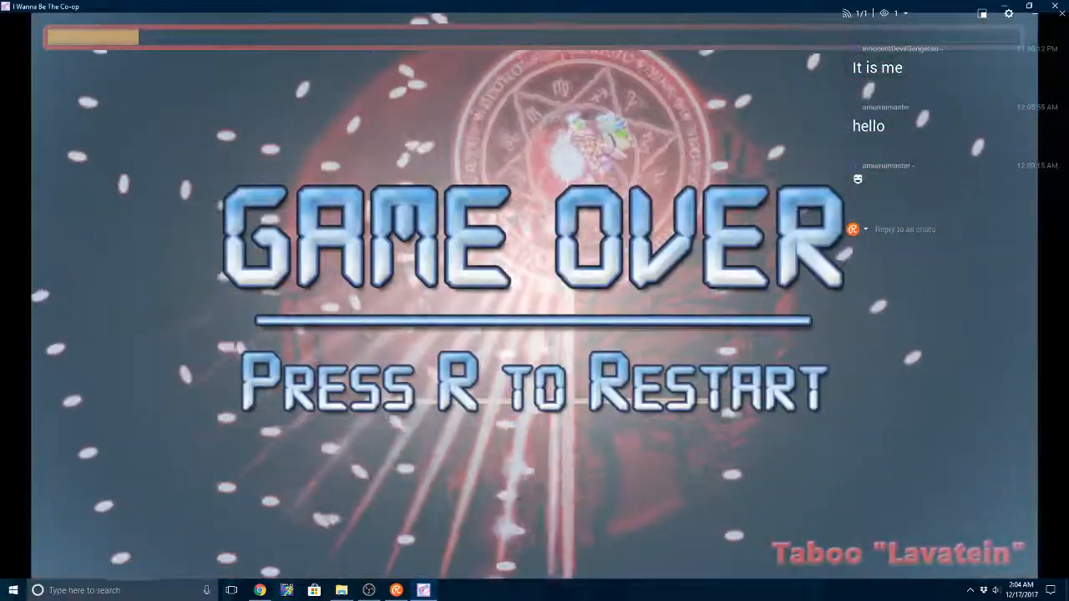
{"action": "key", "text": "r"}
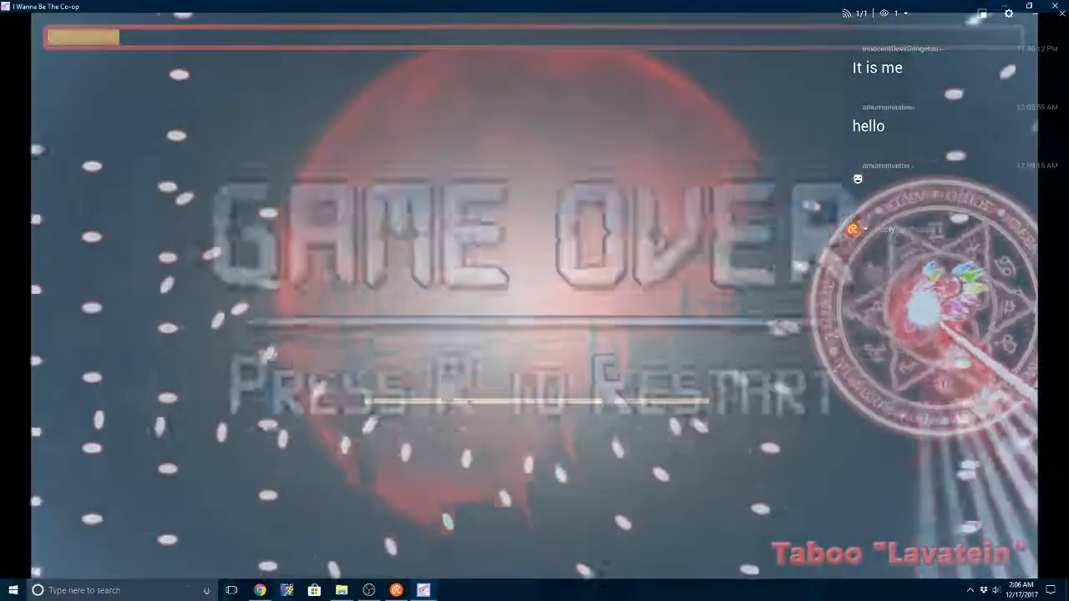
{"action": "key", "text": "r"}
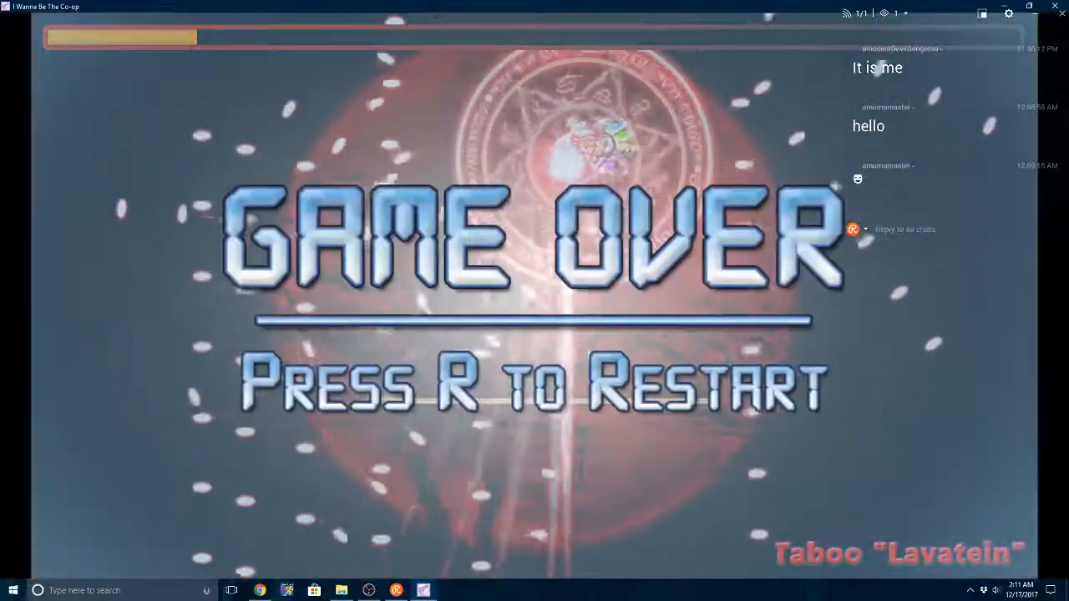
{"action": "key", "text": "r"}
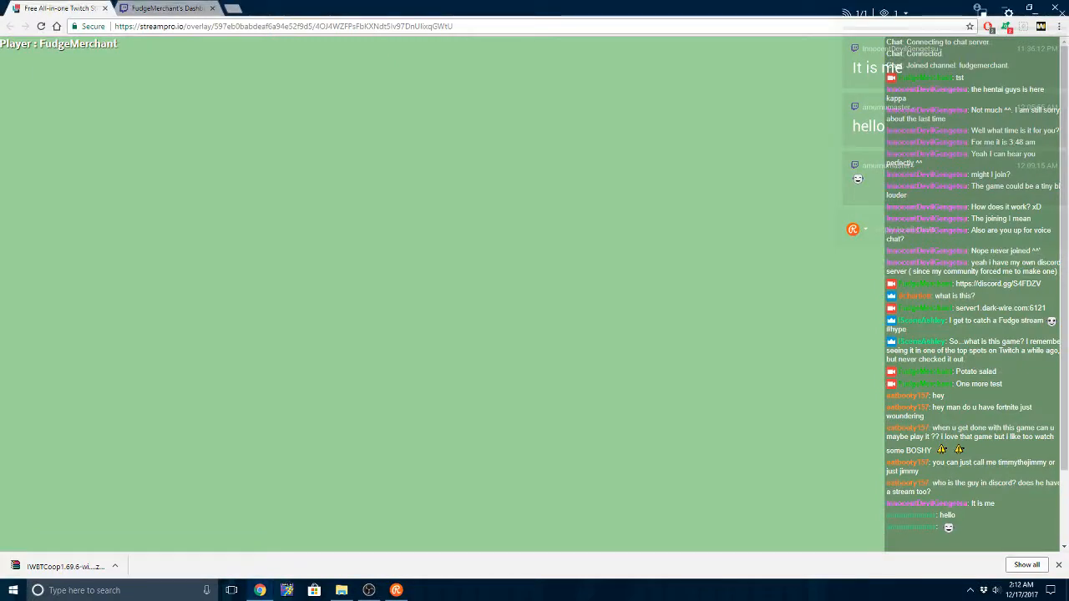
{"action": "left_click", "coordinate": [167, 8]}
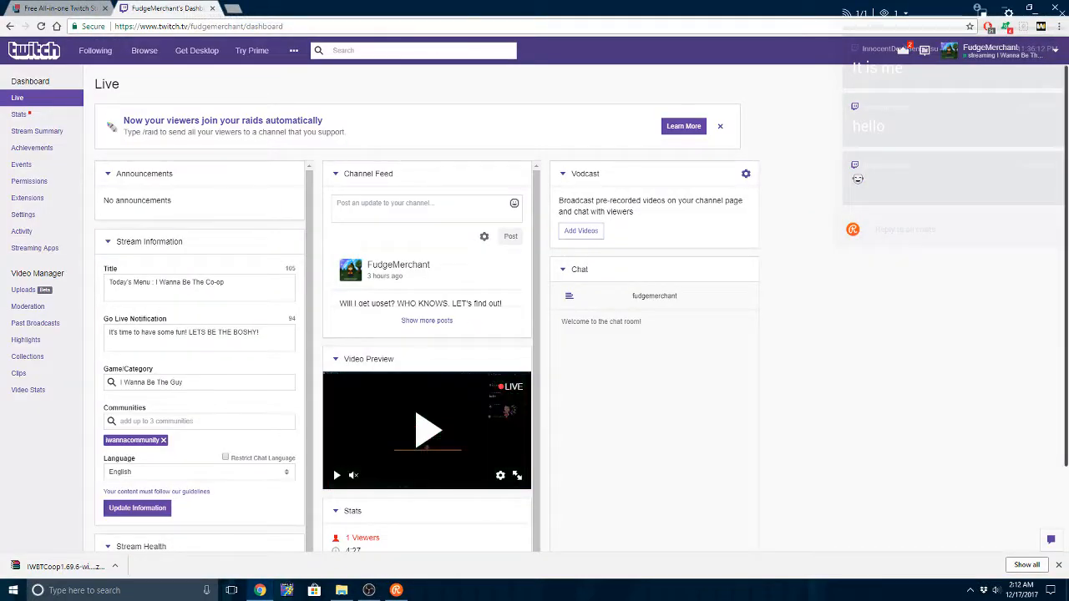